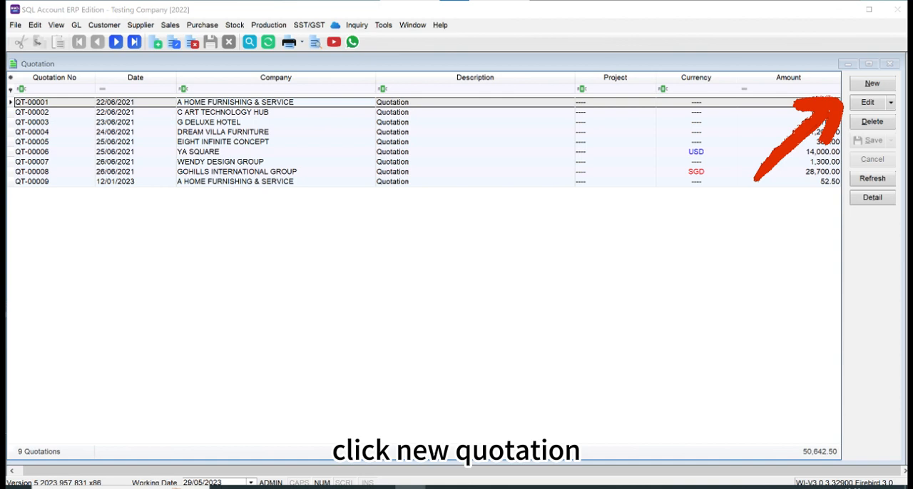
Step: Begin a new blank quotation for customer 300-A0001
{"action": "left_click", "coordinate": [872, 84]}
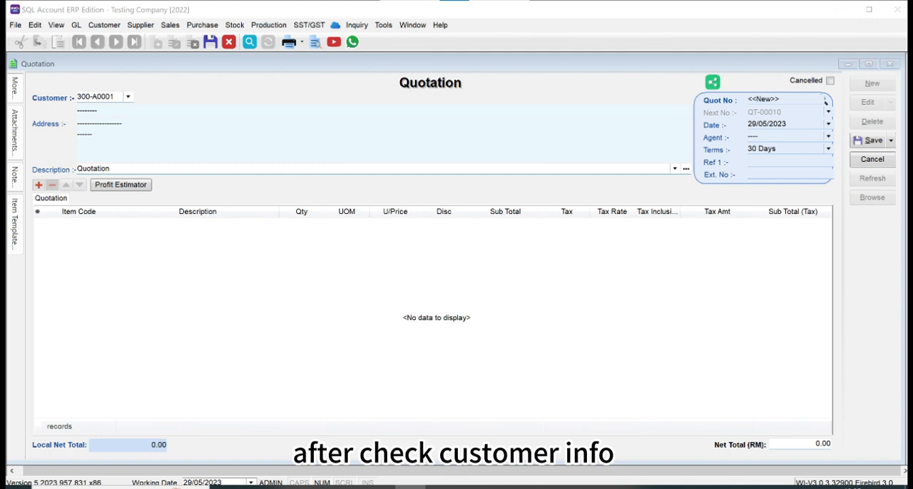
Step: Add a stock item line via Item Code lookup and check its sales price history, saving quotation QT-00010
{"action": "left_click", "coordinate": [38, 186]}
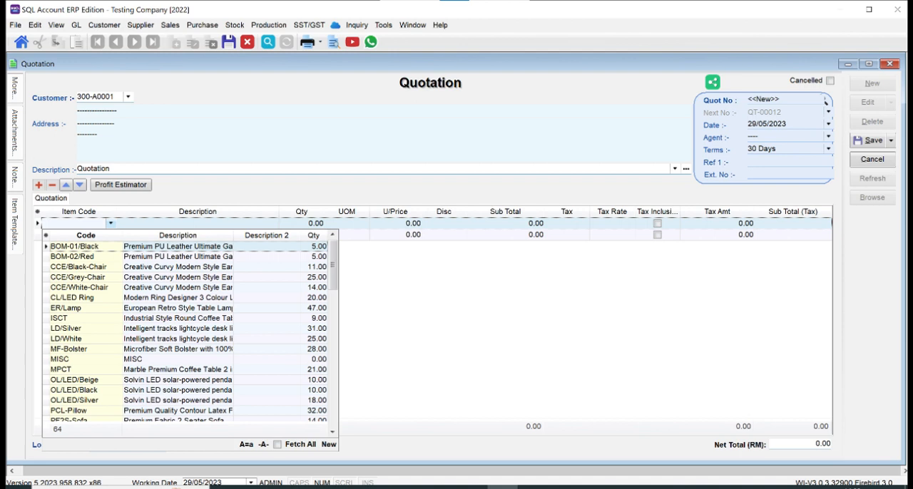
{"action": "left_click", "coordinate": [55, 26]}
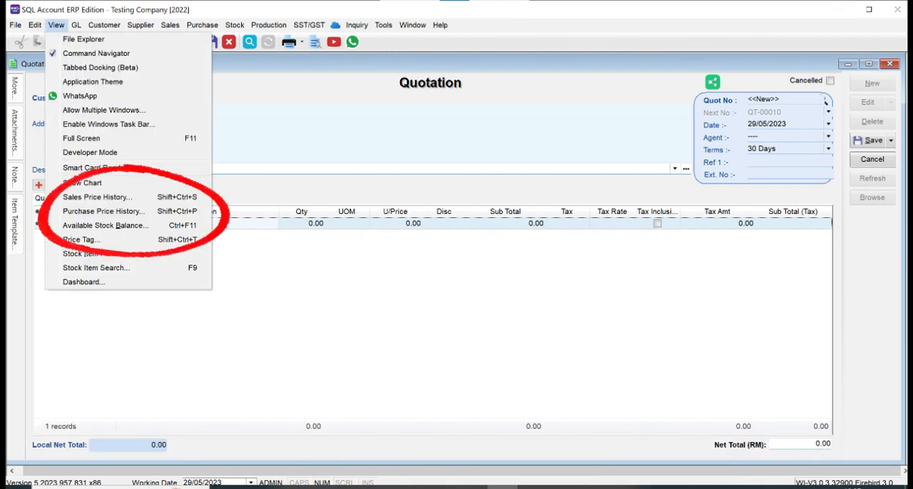
{"action": "left_click", "coordinate": [97, 197]}
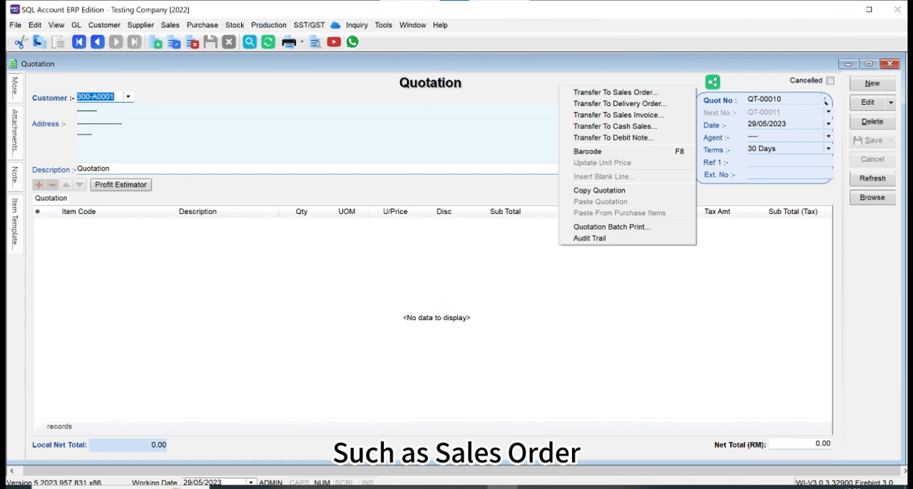
Step: Transfer quotation QT-00010 into sales order SO-00010
{"action": "left_click", "coordinate": [615, 91]}
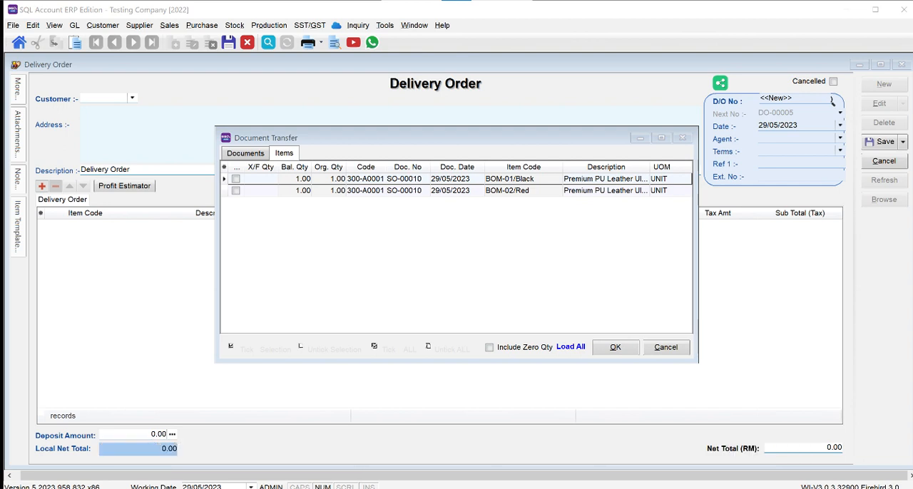
Step: Carry SO-00010's two gaming chairs through a delivery order into a saved 1,400.00 invoice and preview it as a Sales Invoice report
{"action": "left_click", "coordinate": [614, 349]}
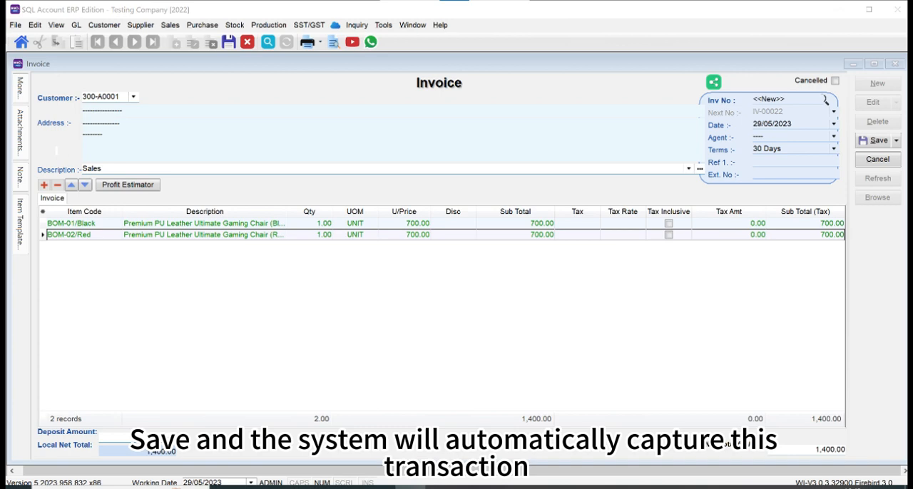
{"action": "left_click", "coordinate": [334, 43]}
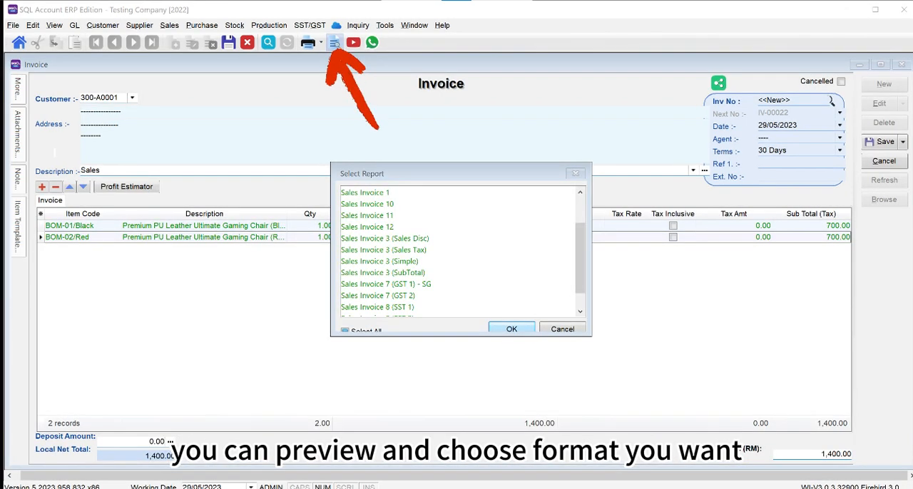
{"action": "left_click", "coordinate": [511, 328]}
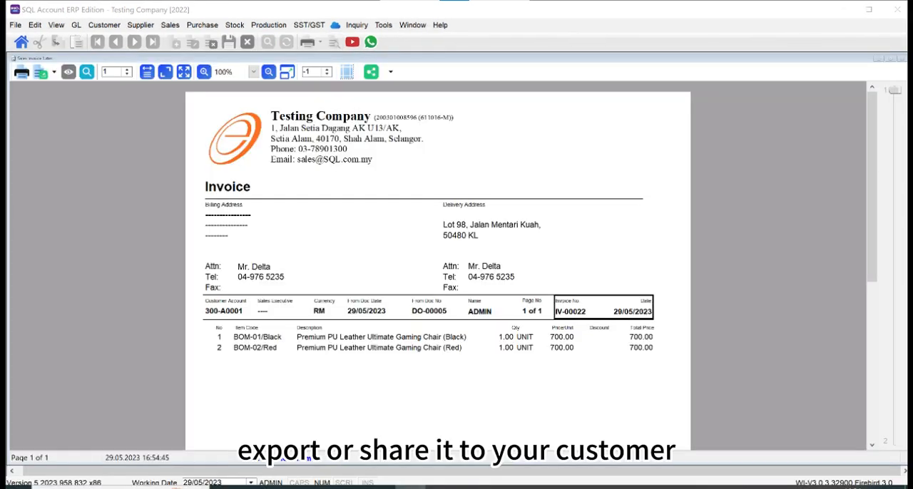